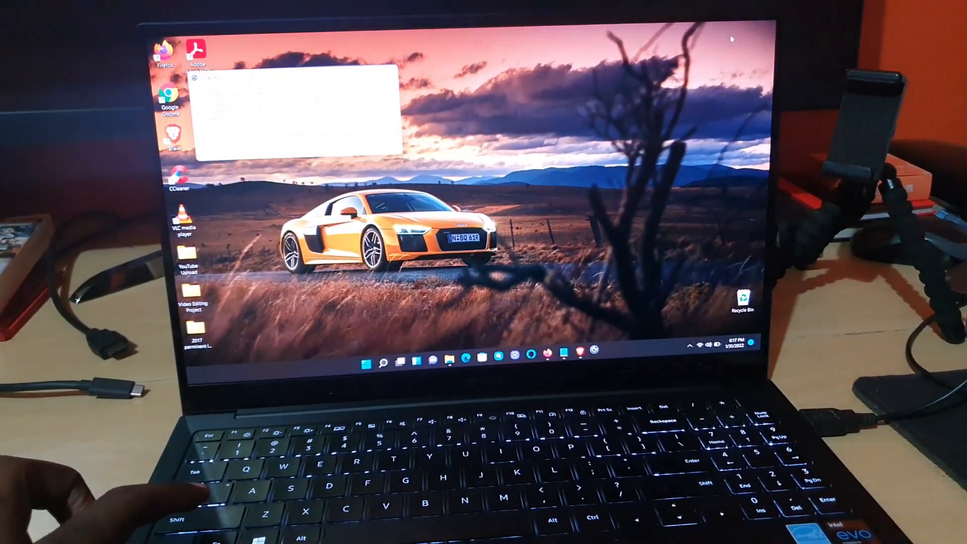
Dismiss the Sticky Keys shortcut prompt, then go to Settings > Accessibility from the taskbar.
key("shift")
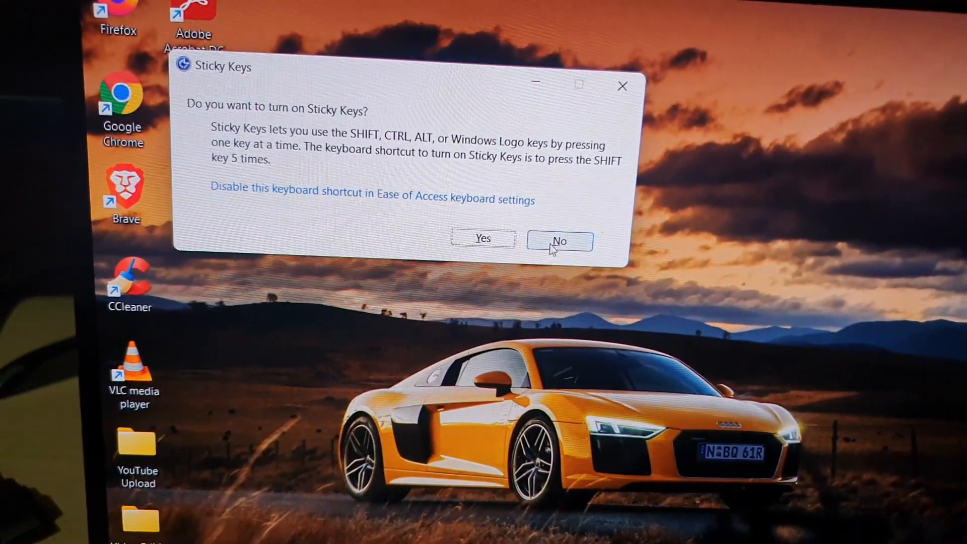
left_click(559, 240)
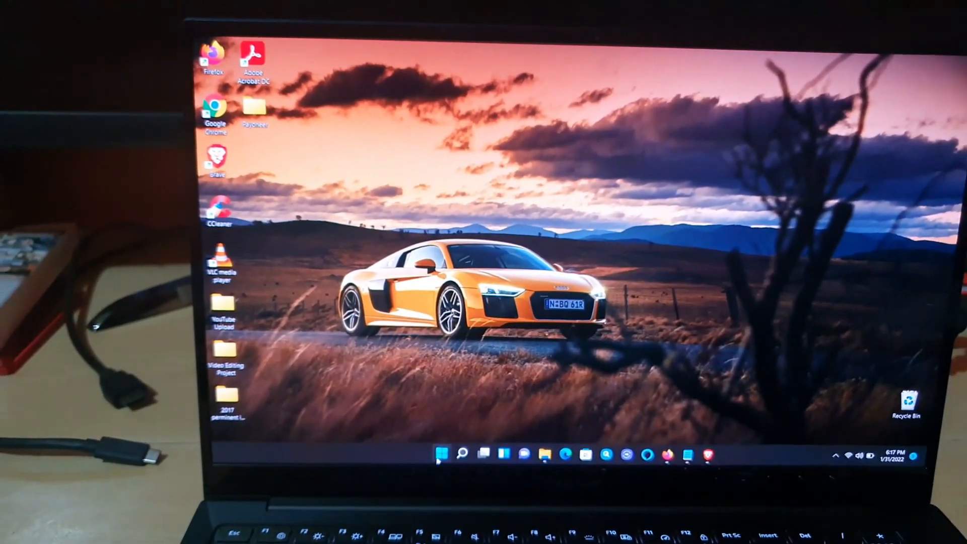
left_click(436, 455)
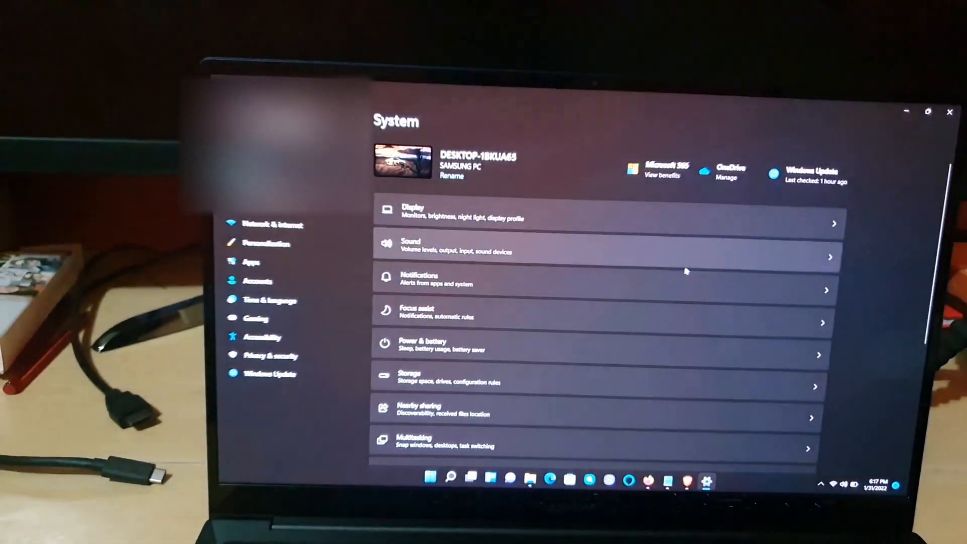
left_click(262, 337)
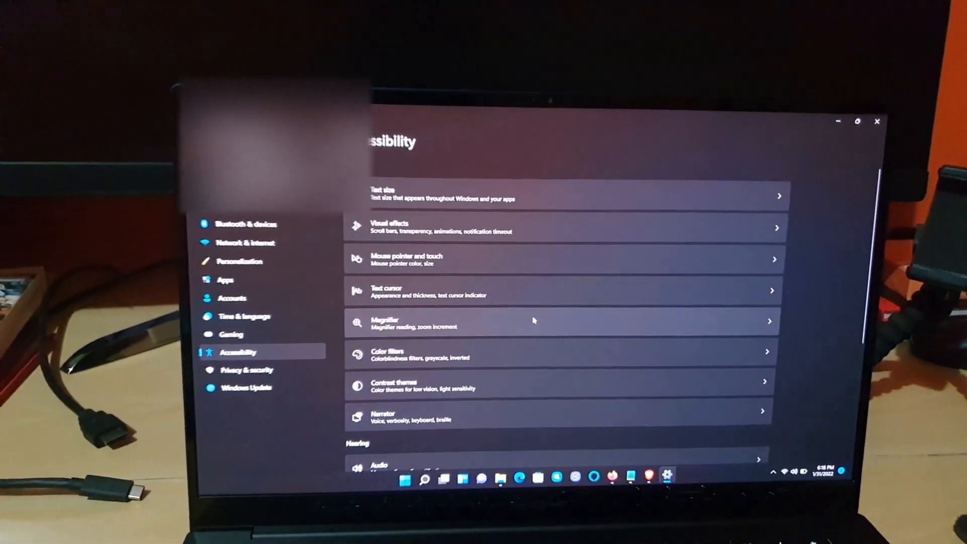
Scroll the Accessibility page down to the Interaction section with Keyboard.
scroll("down", 3)
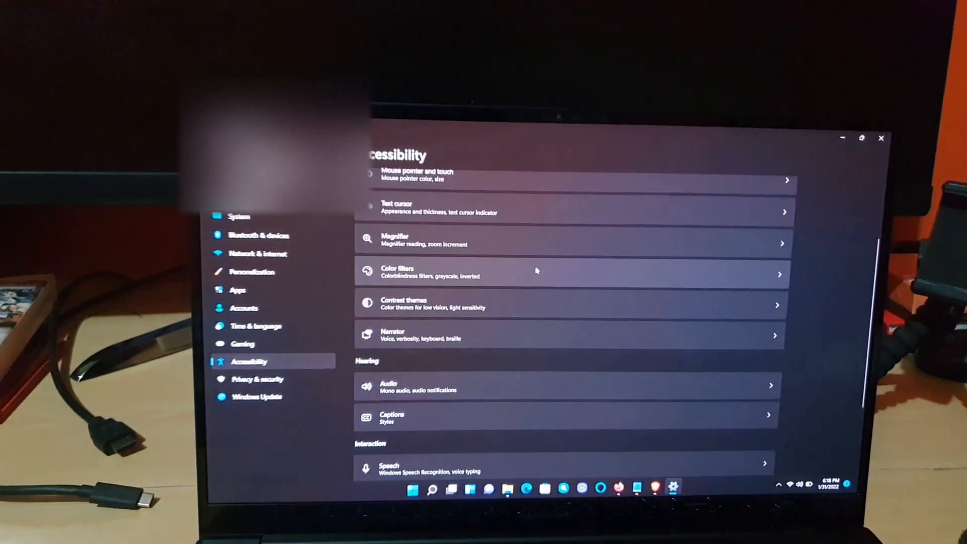
scroll("down", 3)
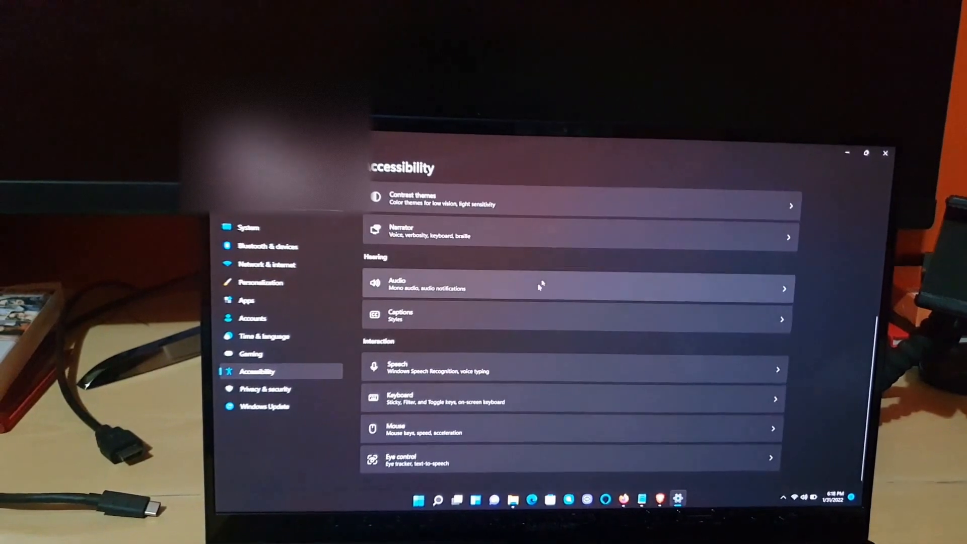
In Keyboard accessibility settings, toggle Sticky keys so it ends switched On.
left_click(573, 398)
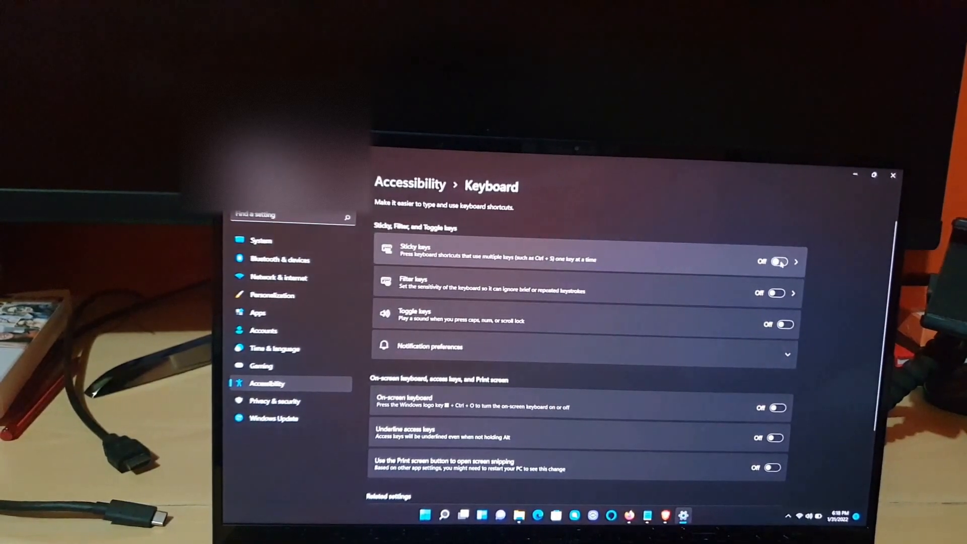
left_click(779, 262)
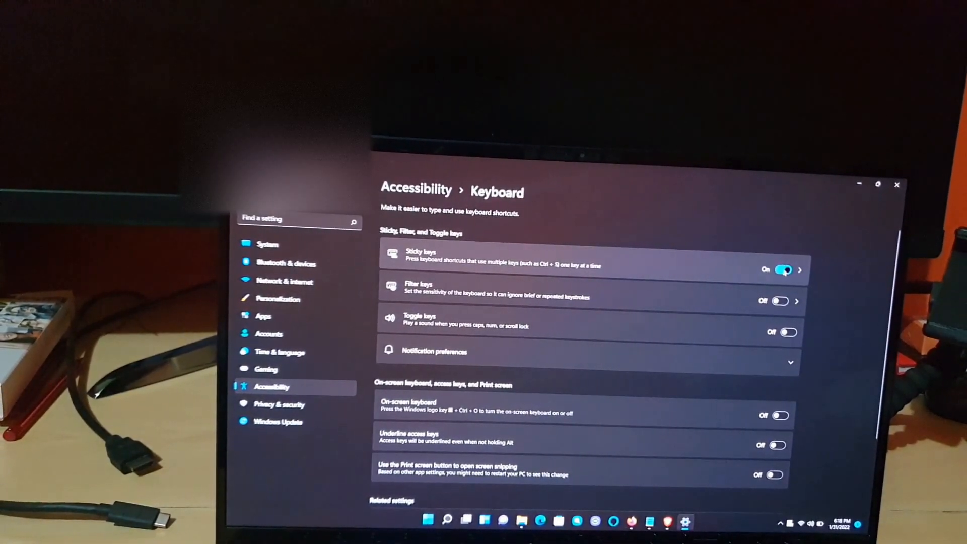
left_click(782, 270)
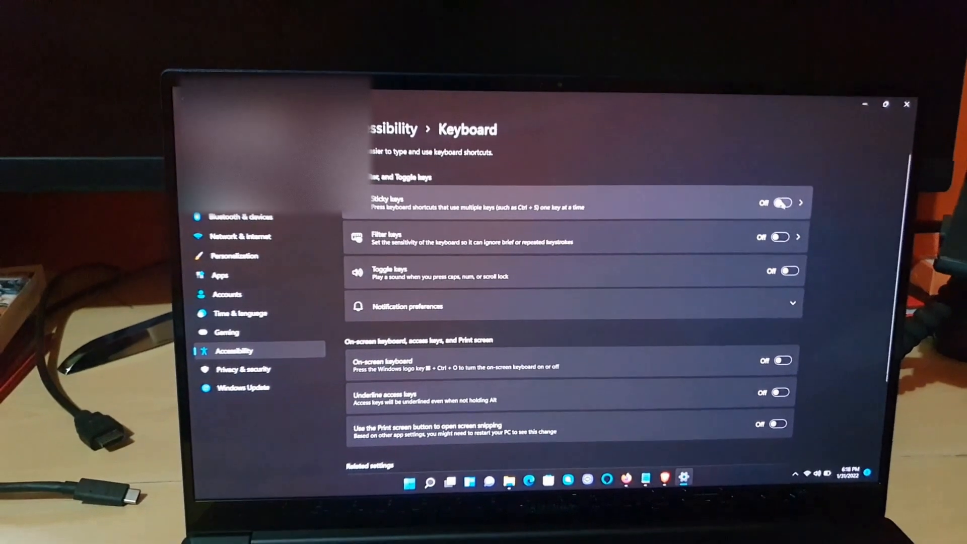
left_click(780, 206)
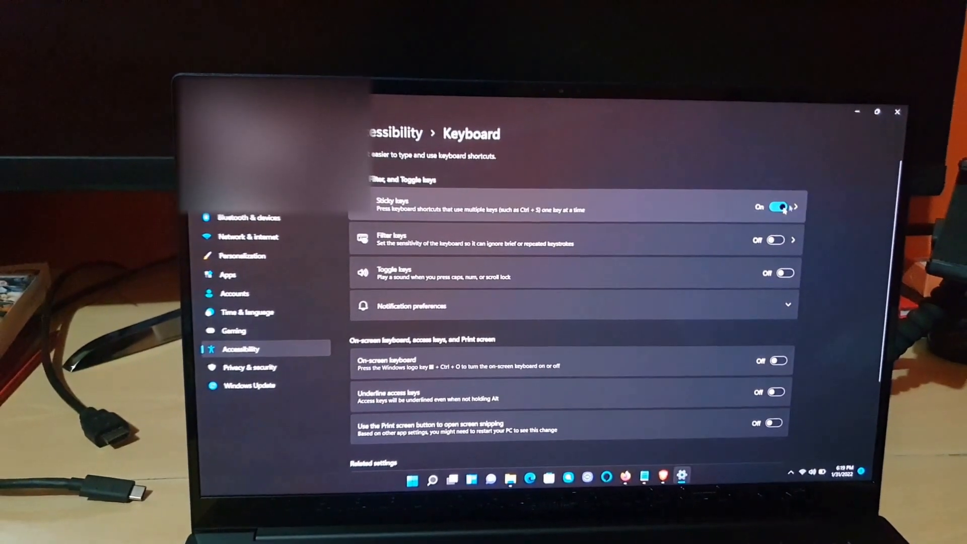